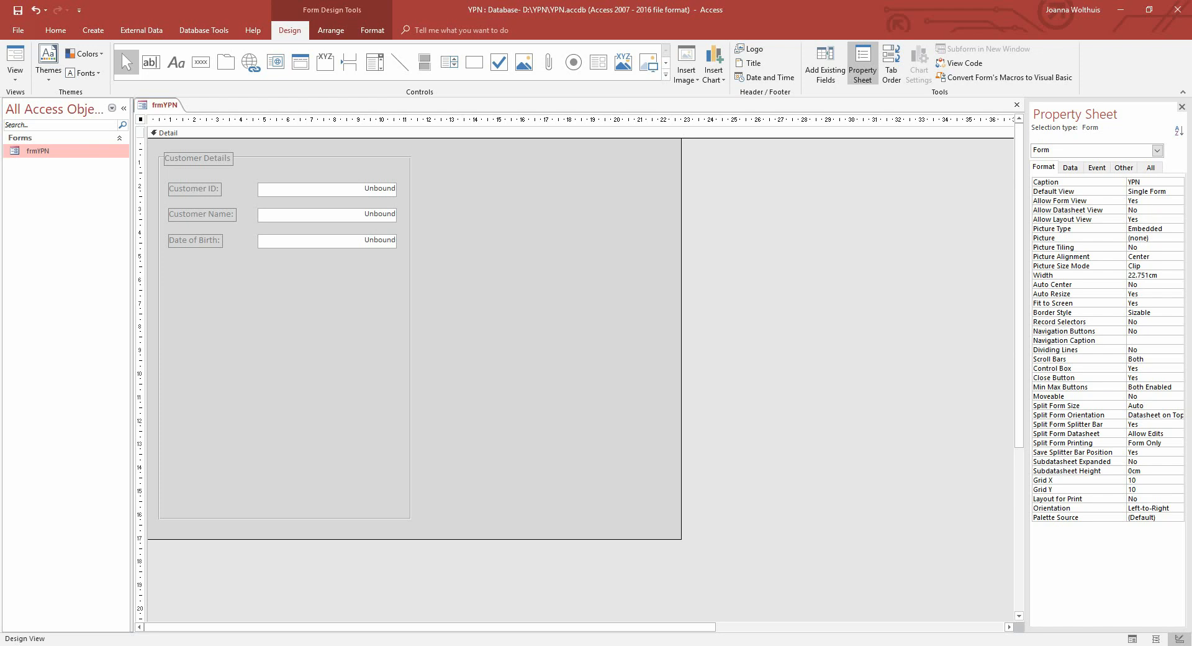
Draw a label at the bottom of frmYPN's Detail section captioned 'Version'
click(176, 62)
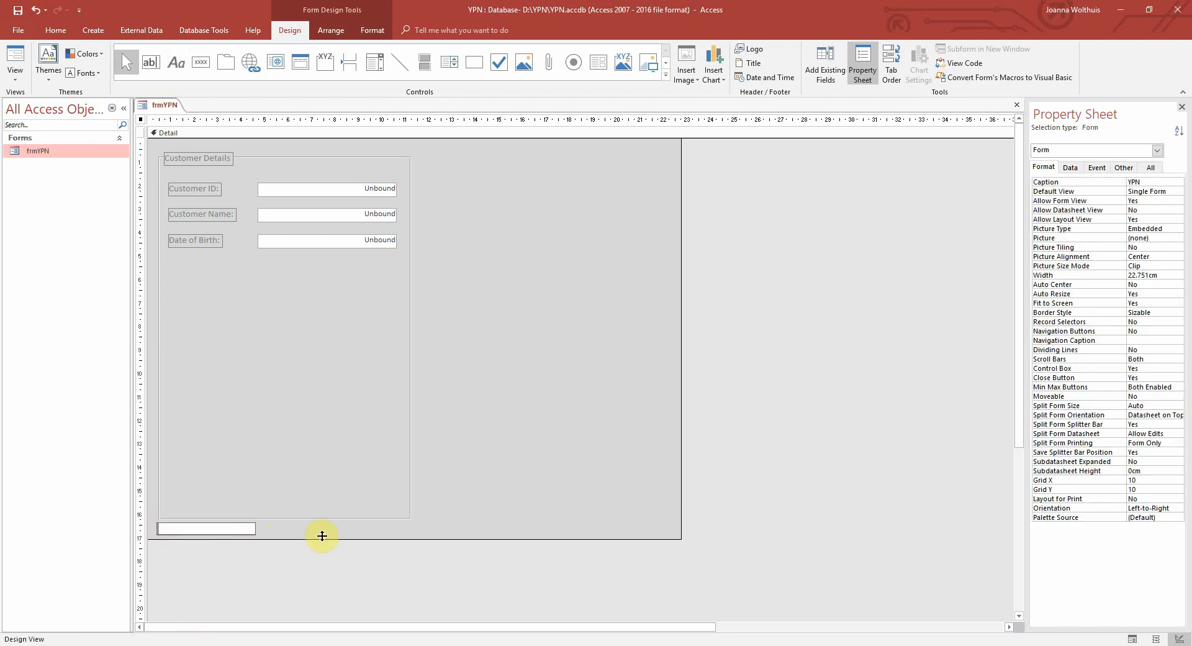
mouse_move(334, 537)
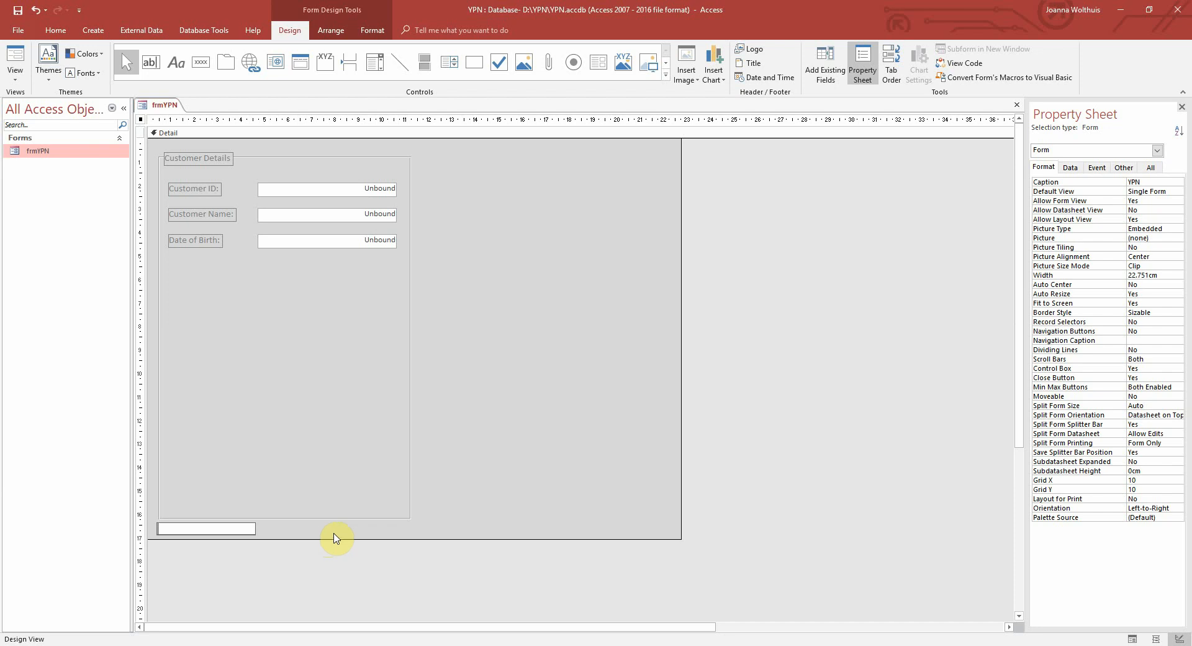
text(La)
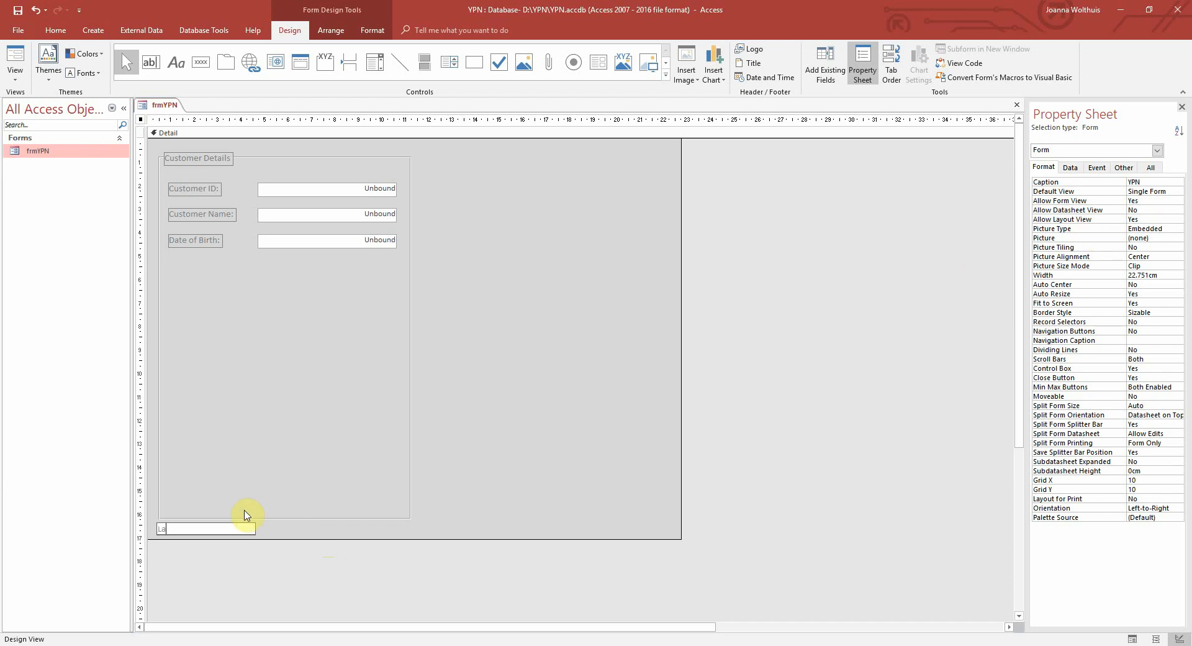
text(Version)
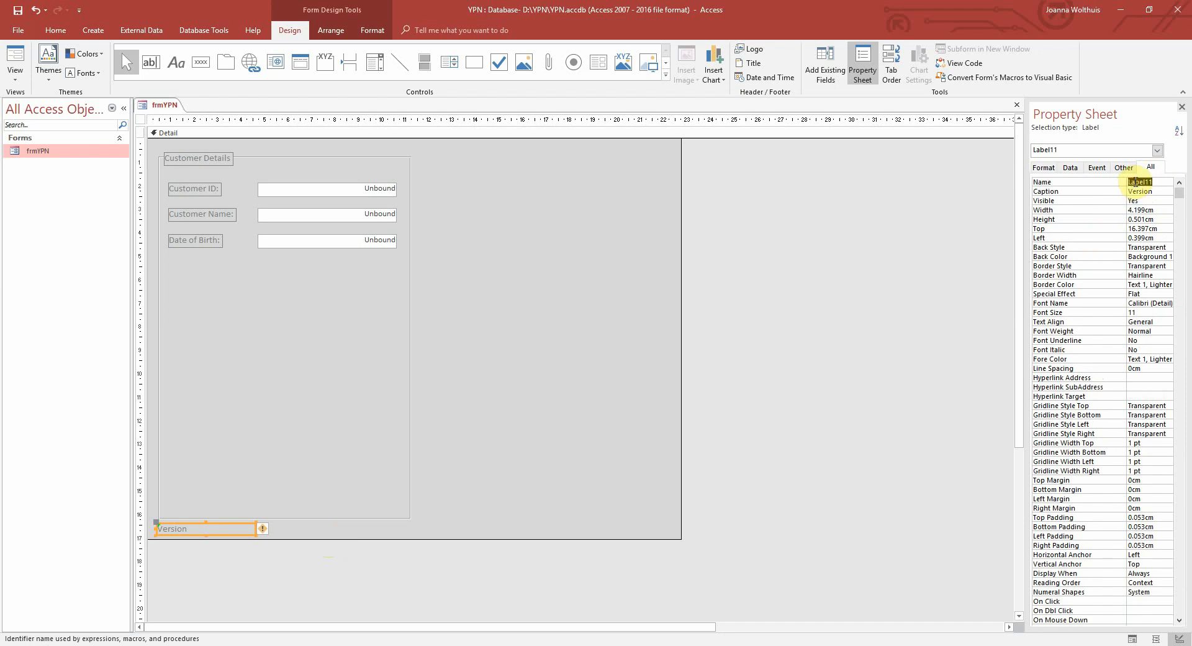
Name the Version label lblVersion and set its font size to 10
text(lblVersion)
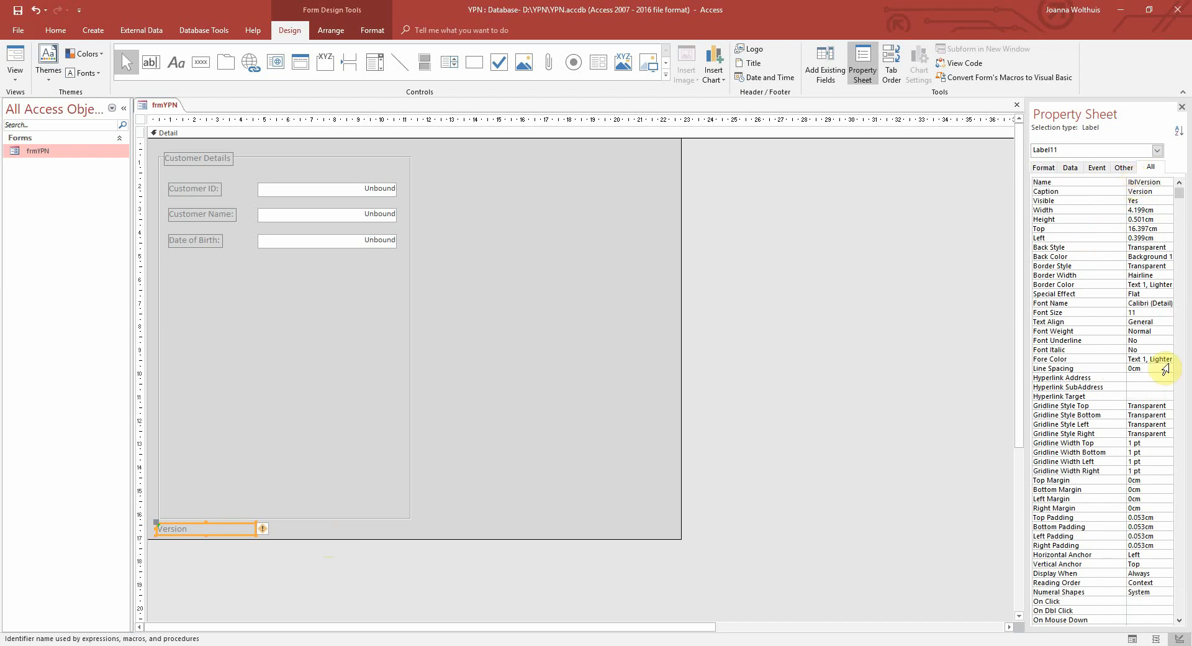
click(1043, 167)
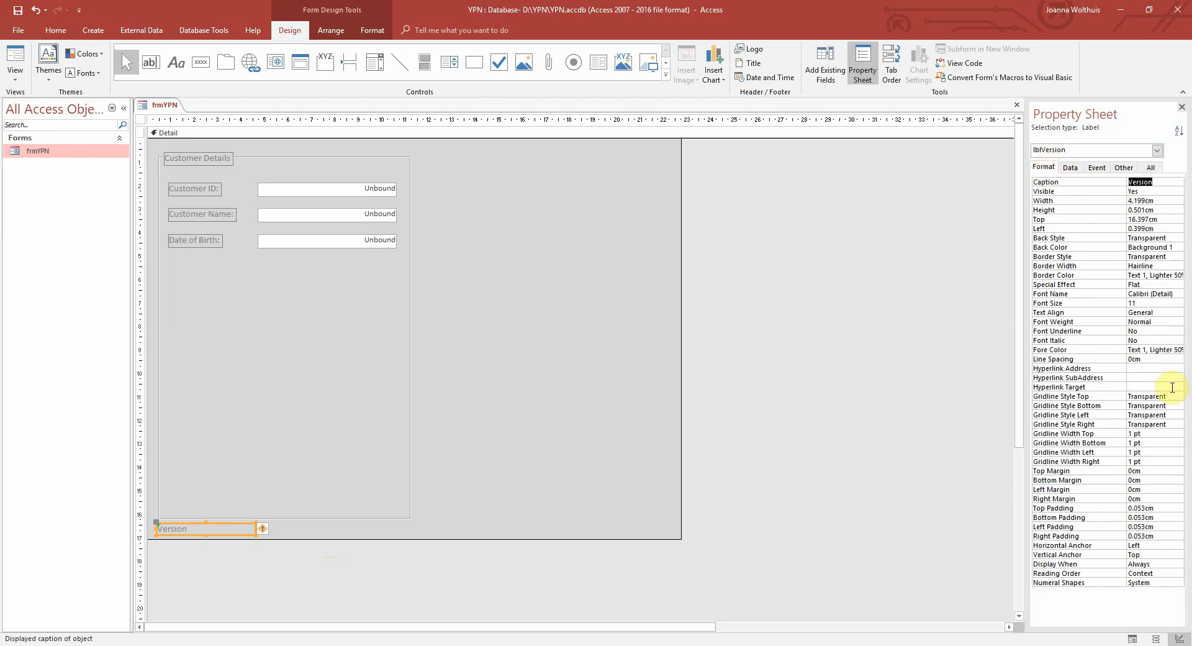
click(1178, 303)
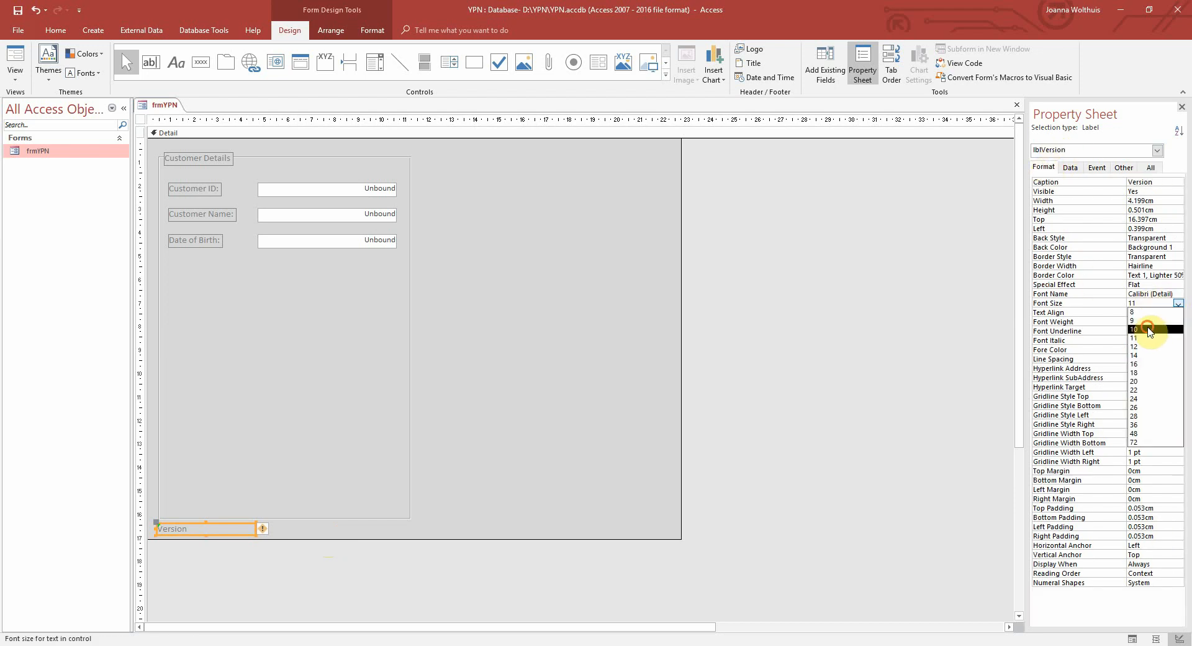
click(1133, 330)
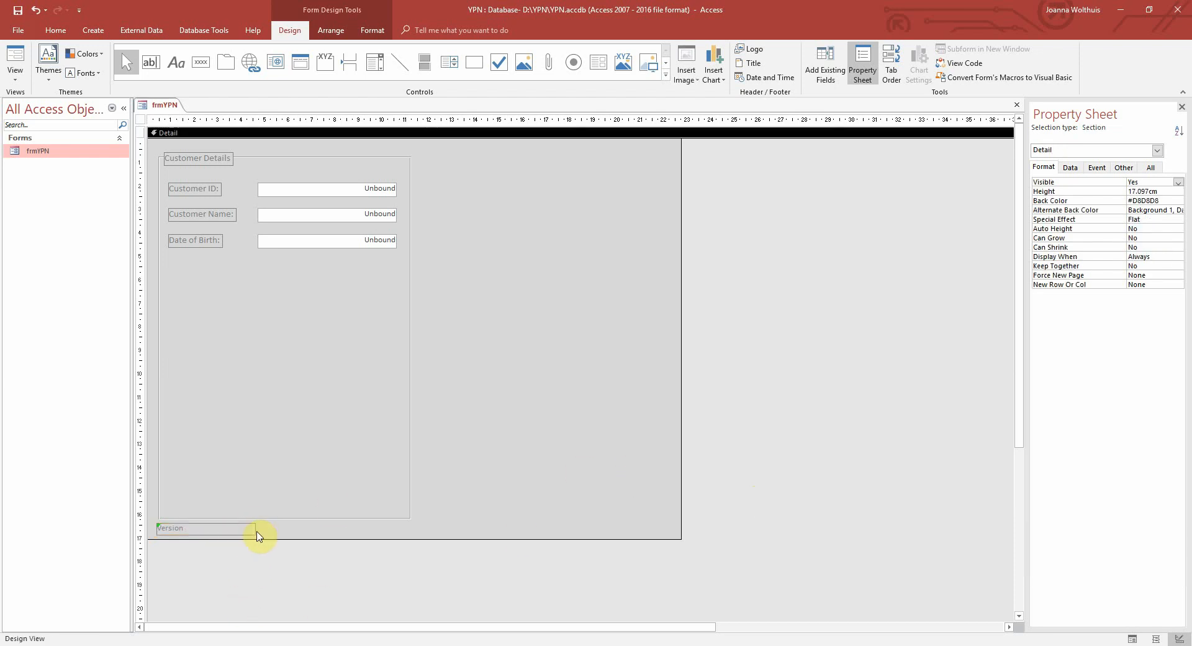
click(172, 528)
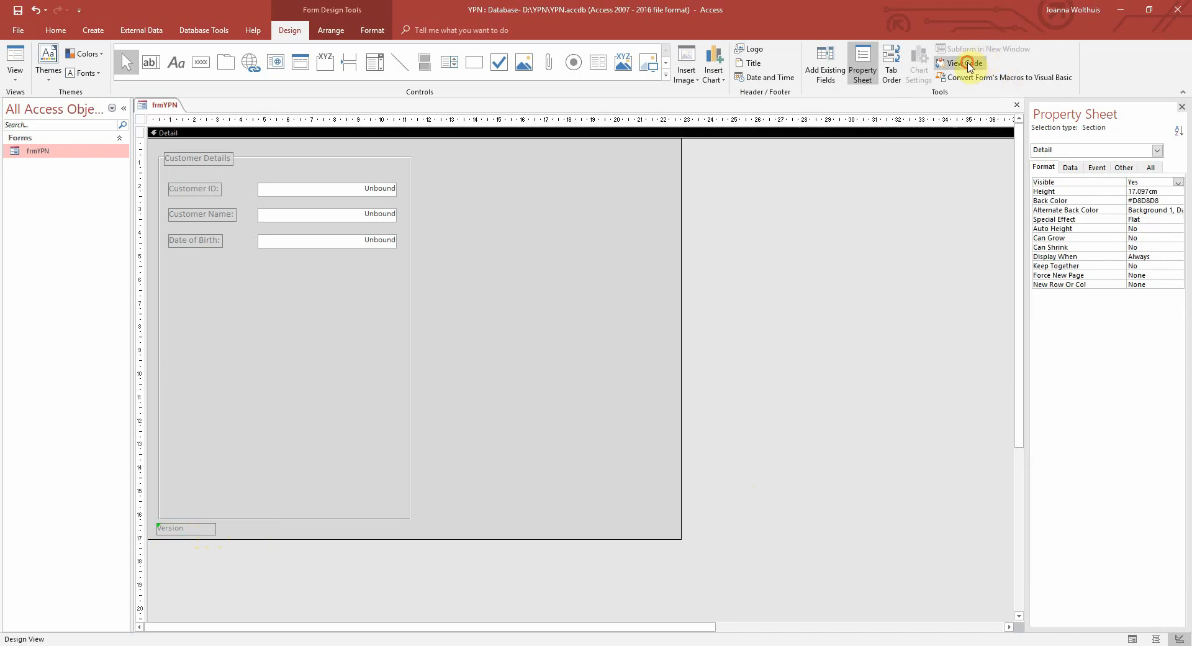
In the VBA editor, insert a new module into the YPN project named modGlobal
click(961, 64)
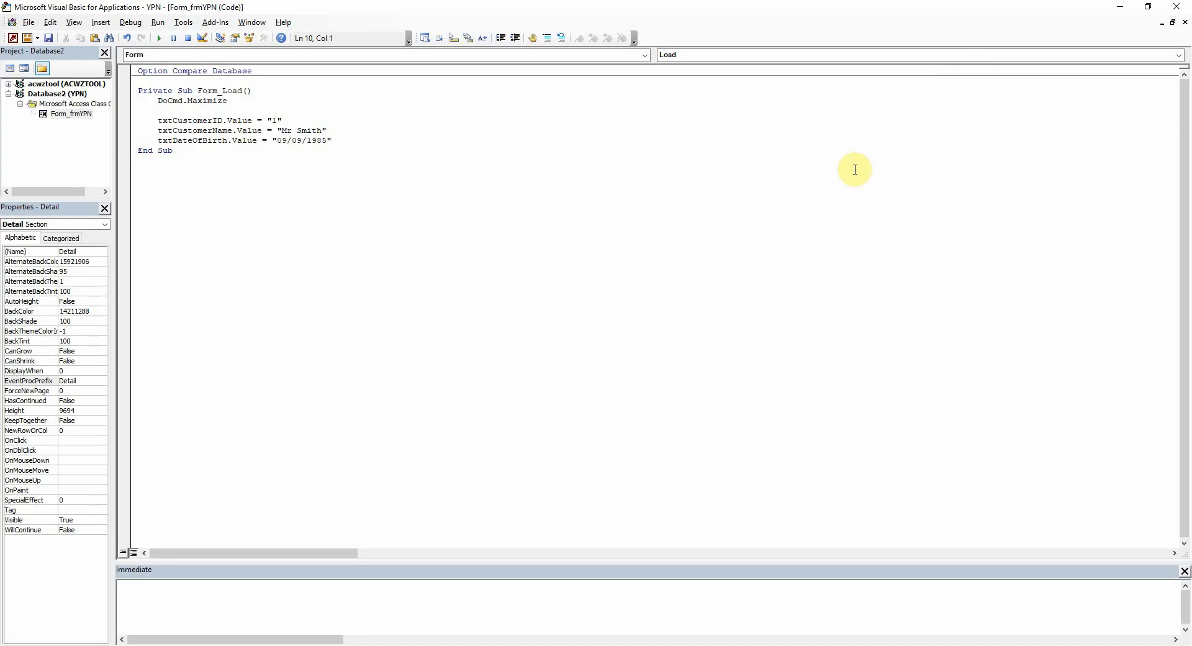
right_click(75, 104)
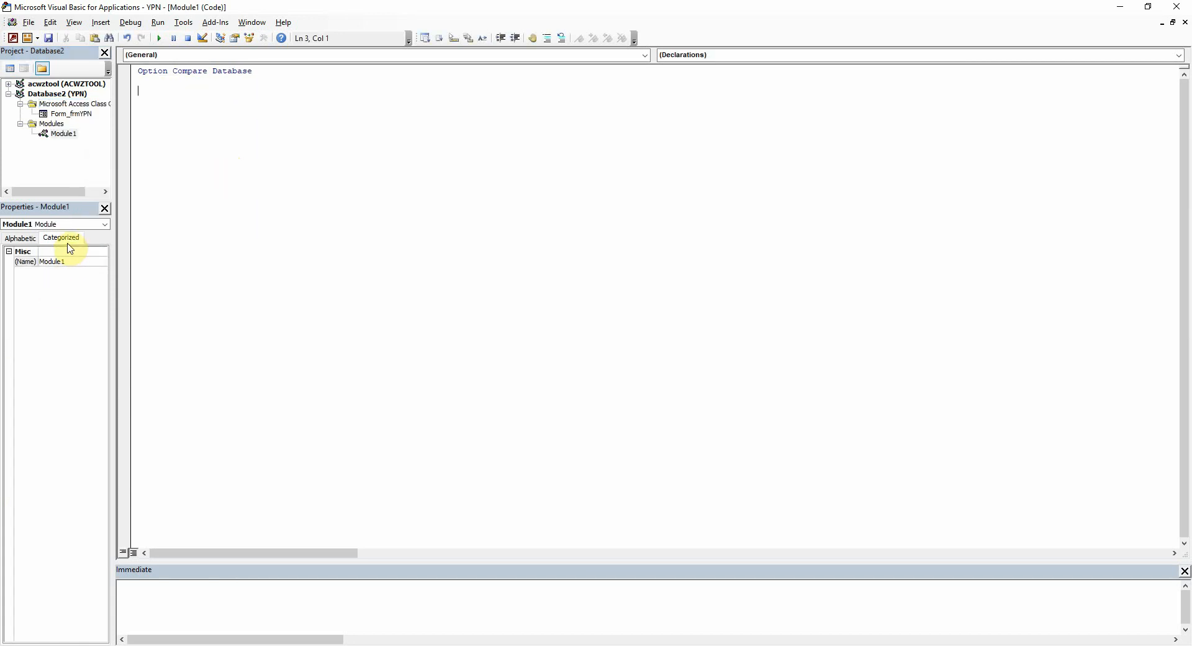
click(52, 262)
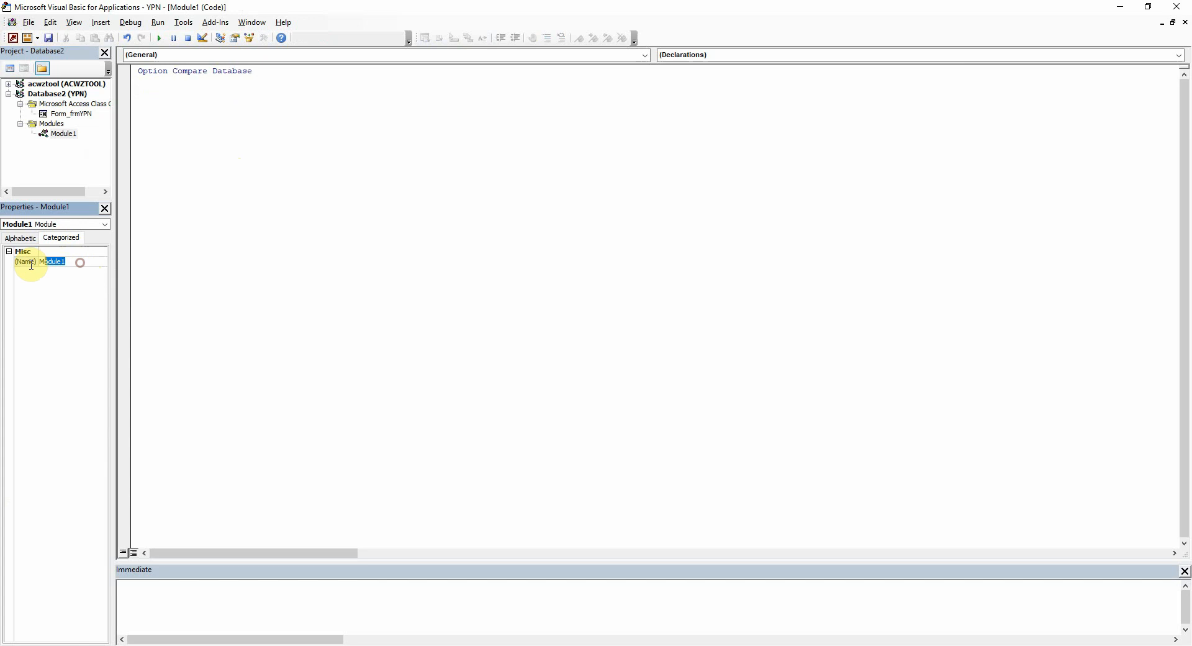
text(modG)
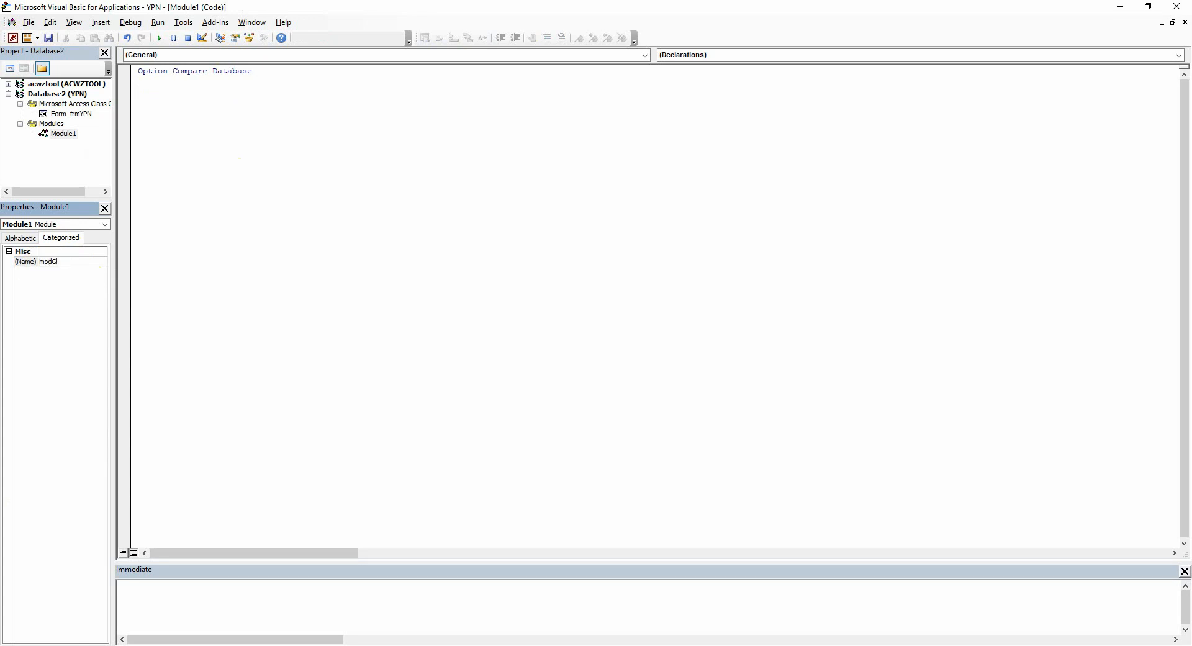
text(obal)
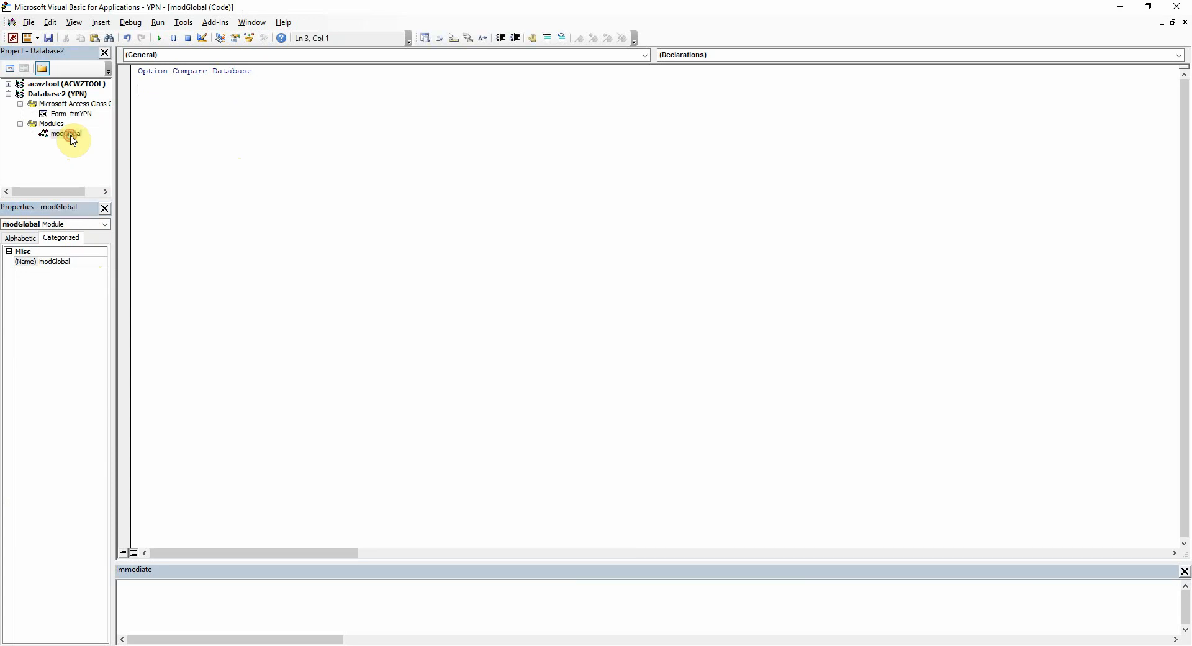
mouse_move(539, 247)
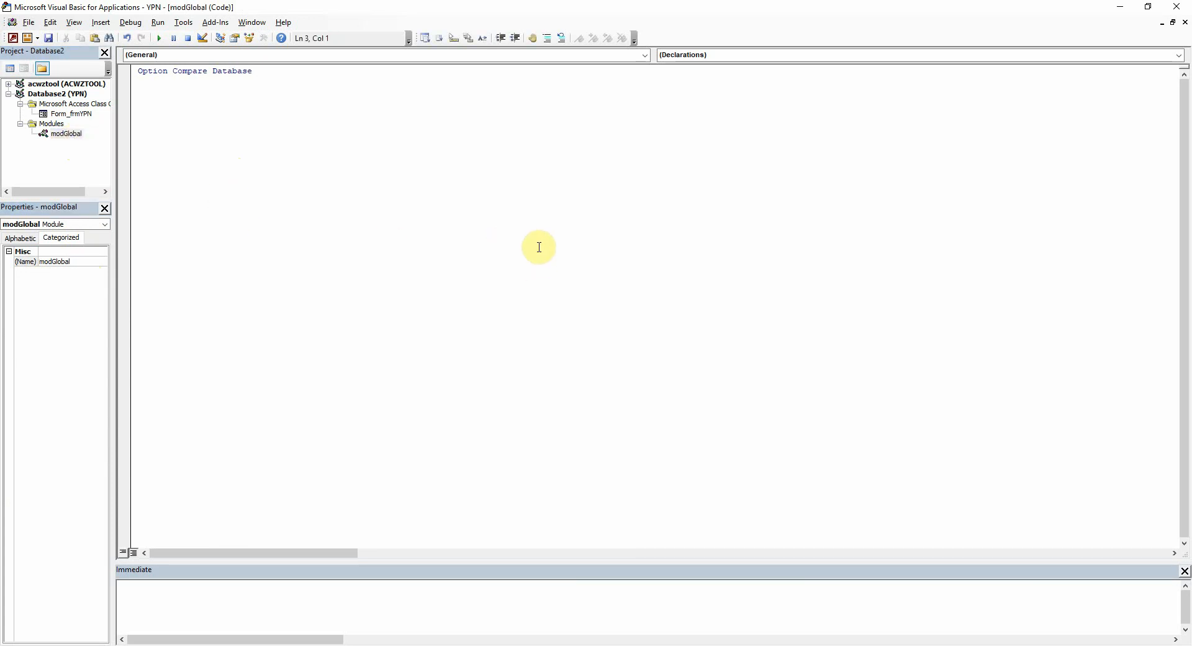
mouse_move(792, 226)
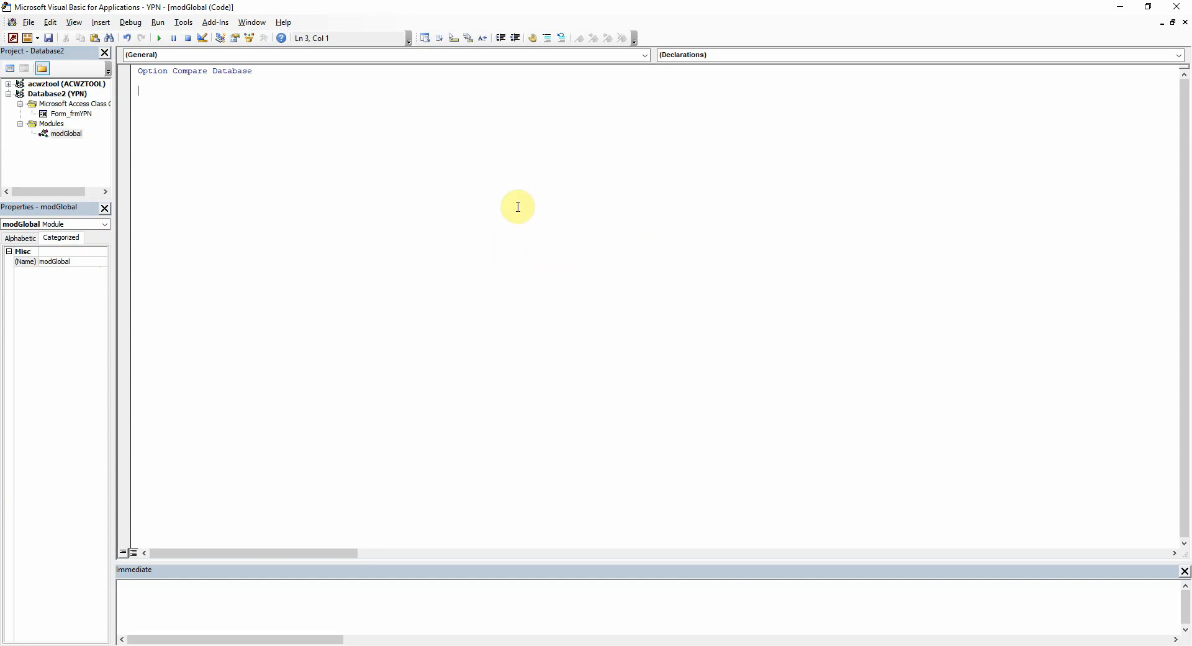
mouse_move(431, 184)
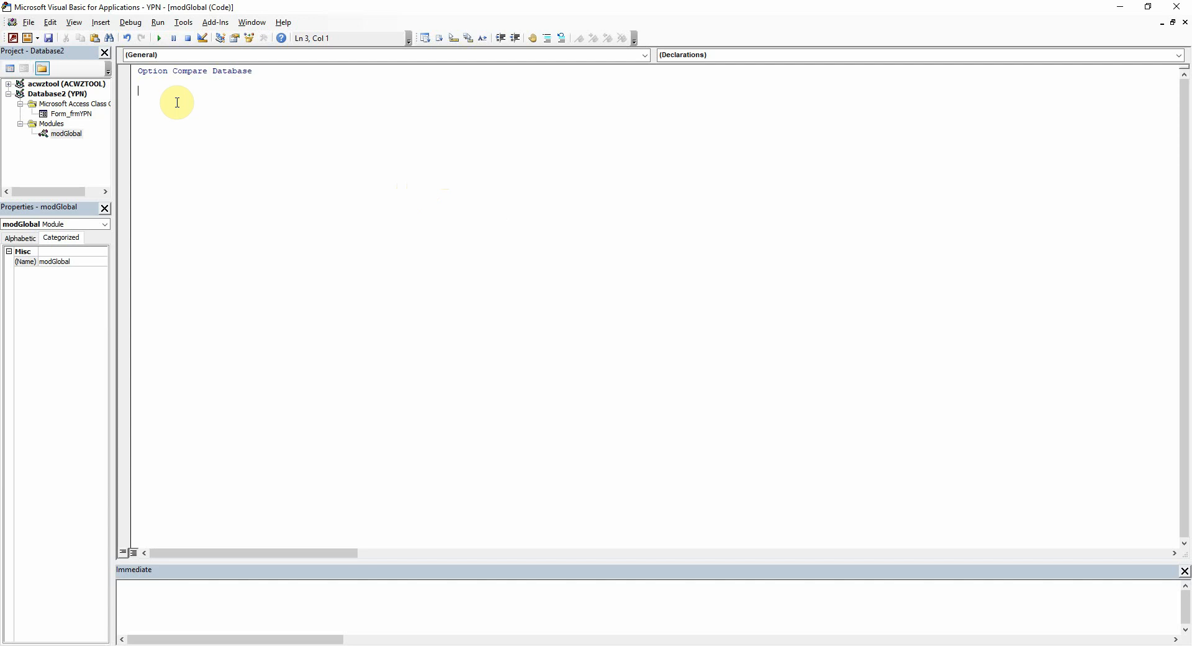
Declare Public Const gstrVersion = "1.0" in modGlobal, then reopen Form_frmYPN's code
text(Public con)
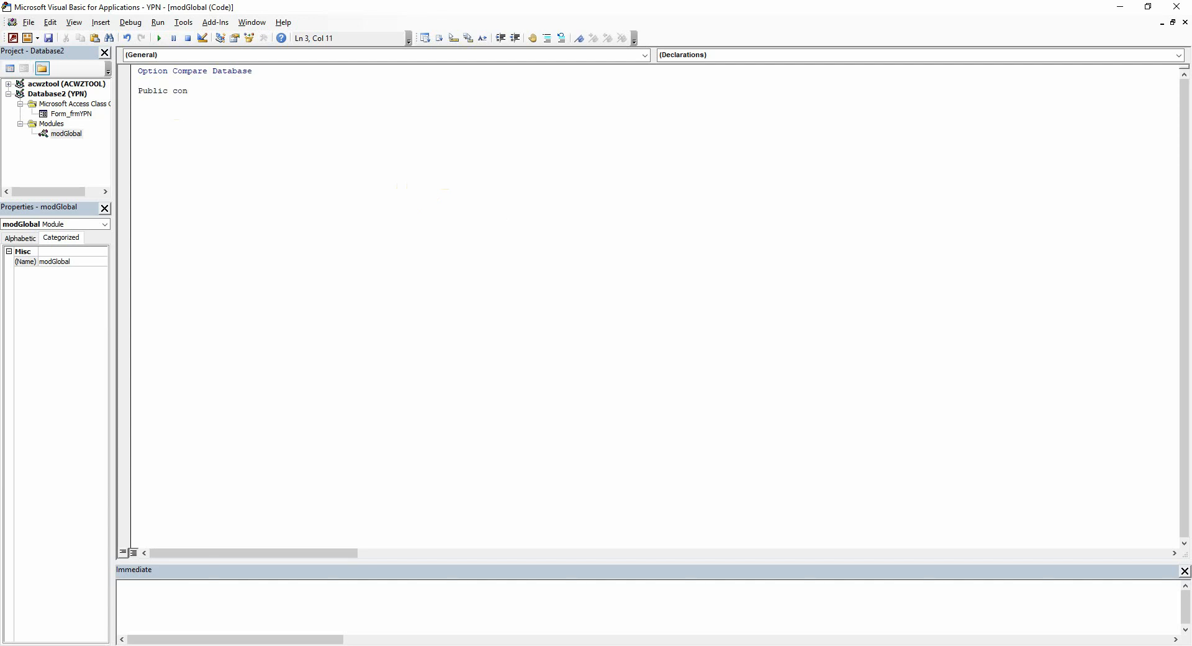
text(st g)
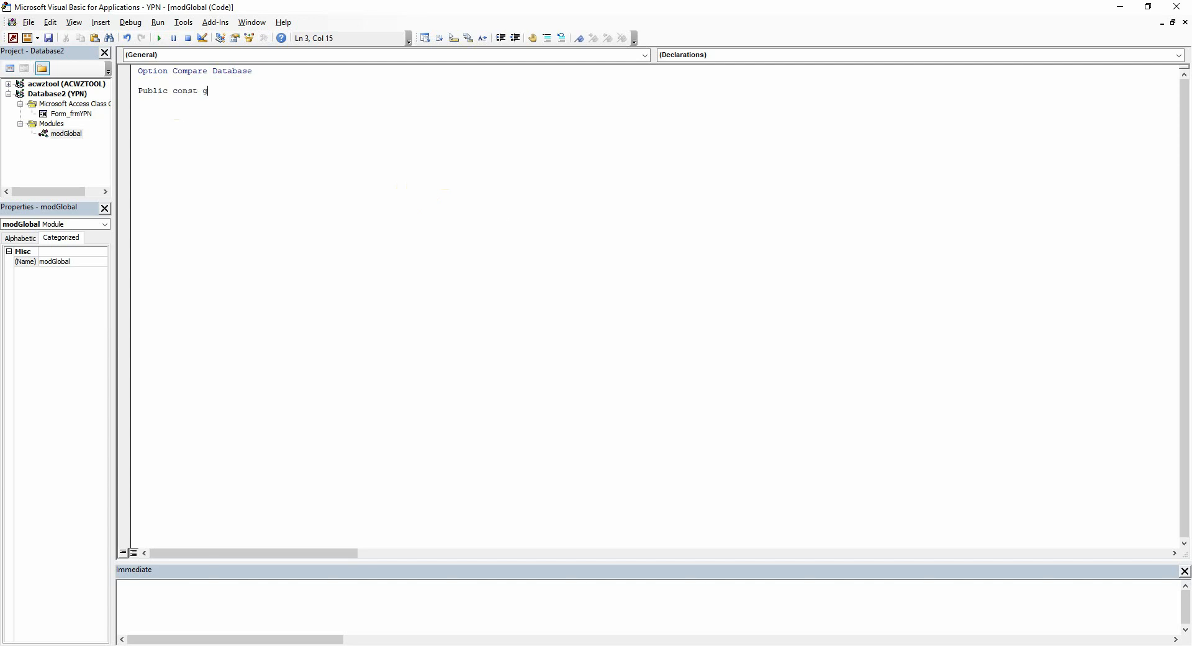
text(str)
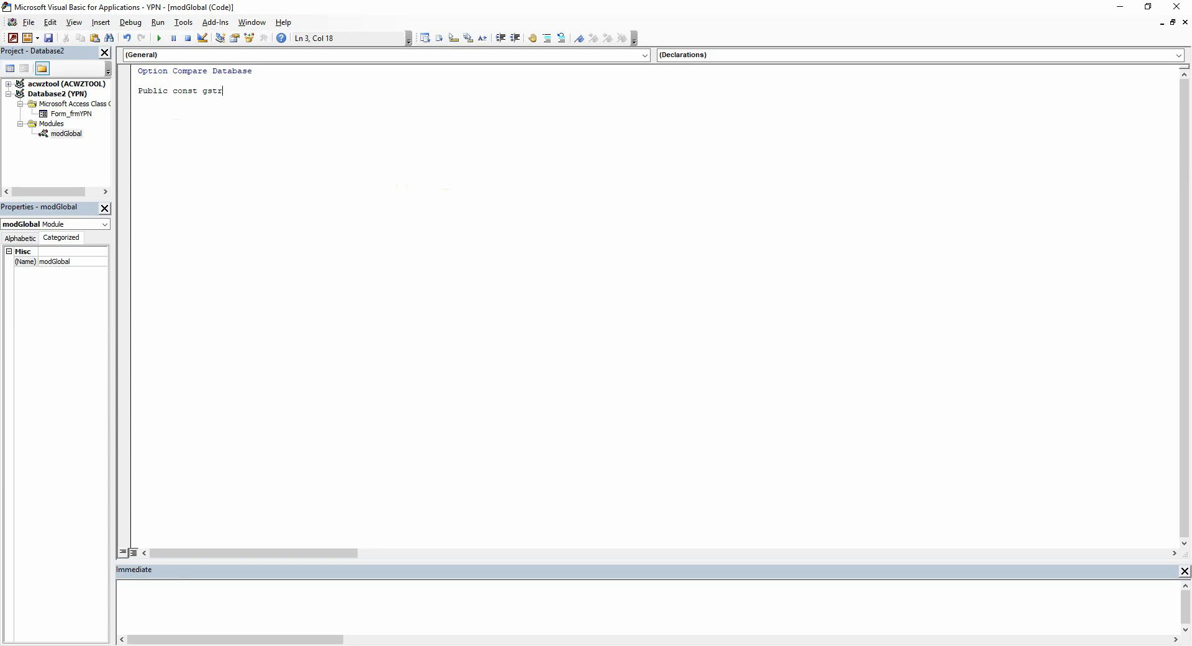
text(Version)
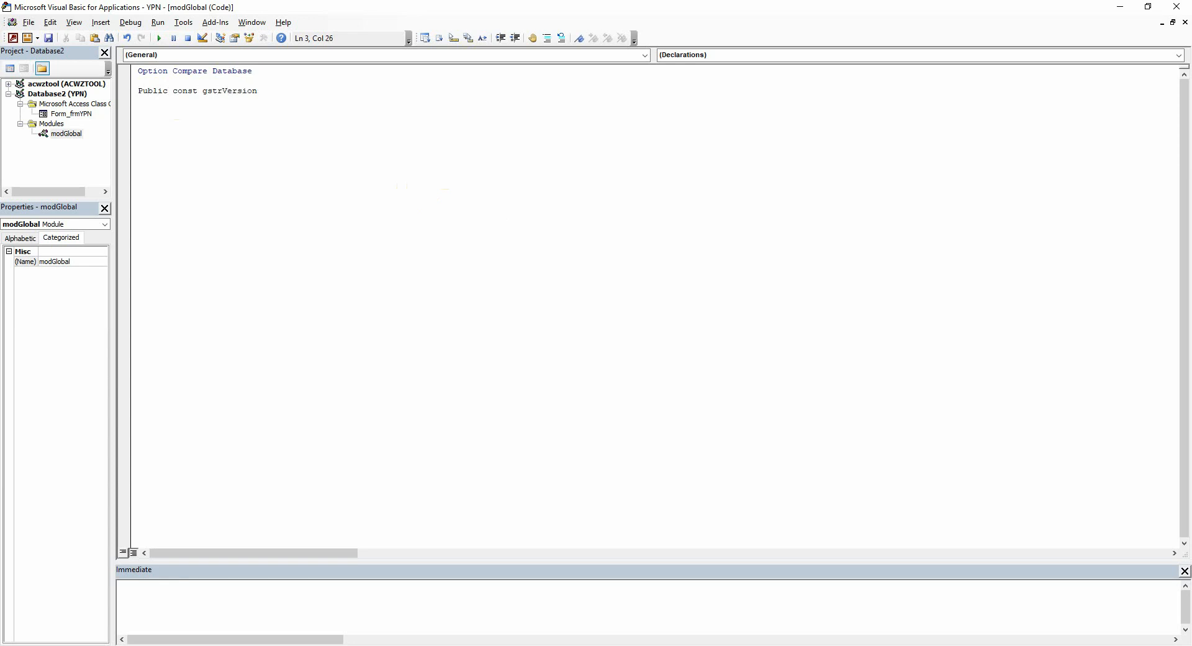
text(= "1.0)
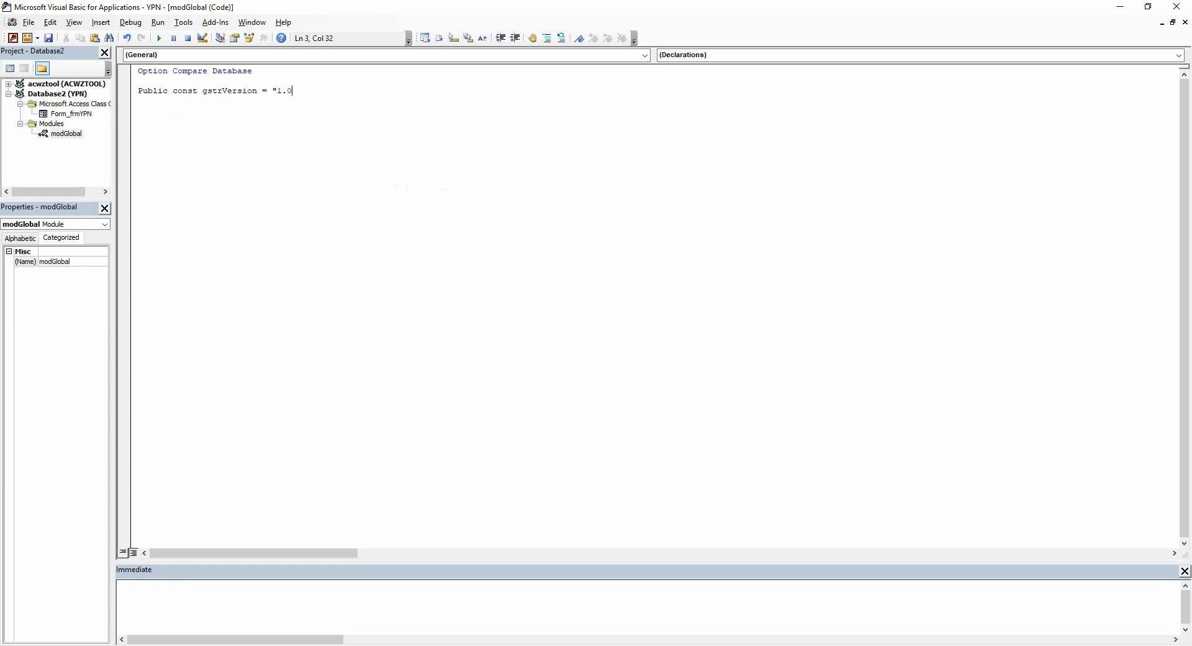
text(")
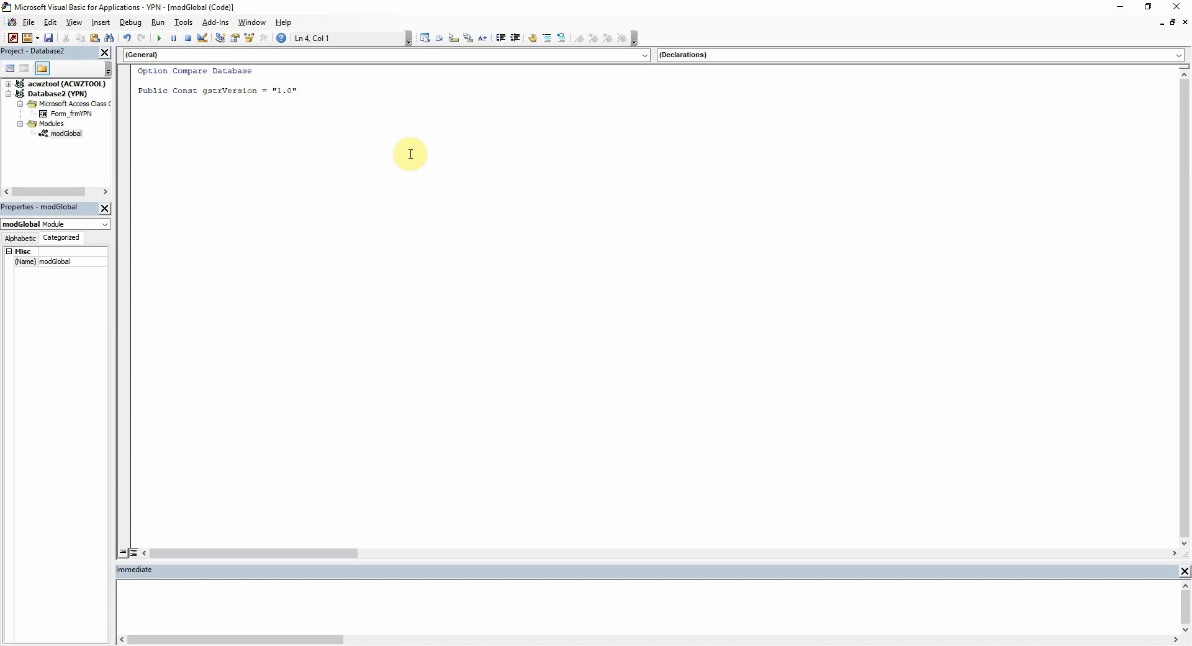
double_click(71, 114)
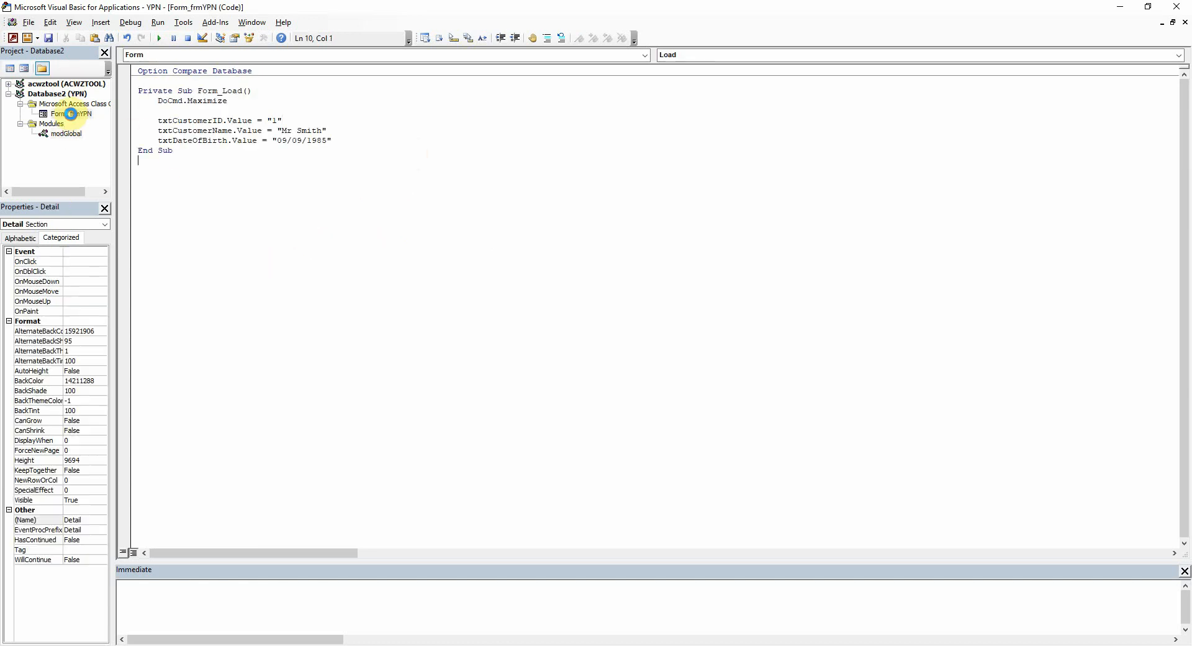
mouse_move(446, 112)
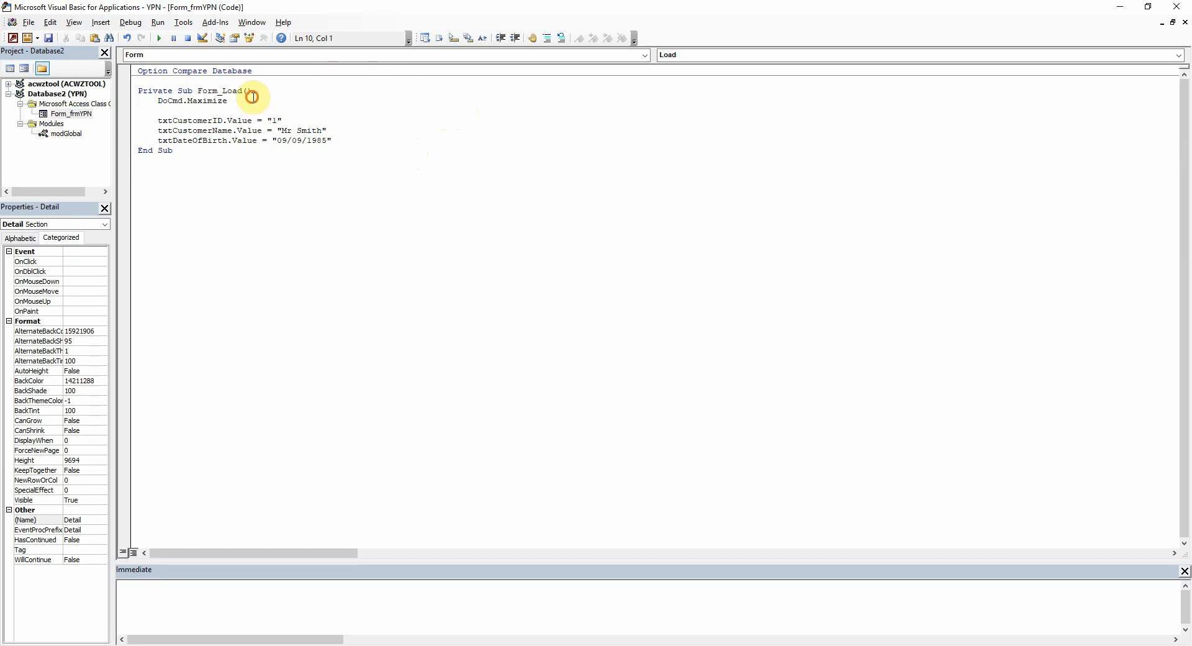
Add lblVersion.Caption = "Version: " & gstrVersion to the Form_Load procedure
text(lbl)
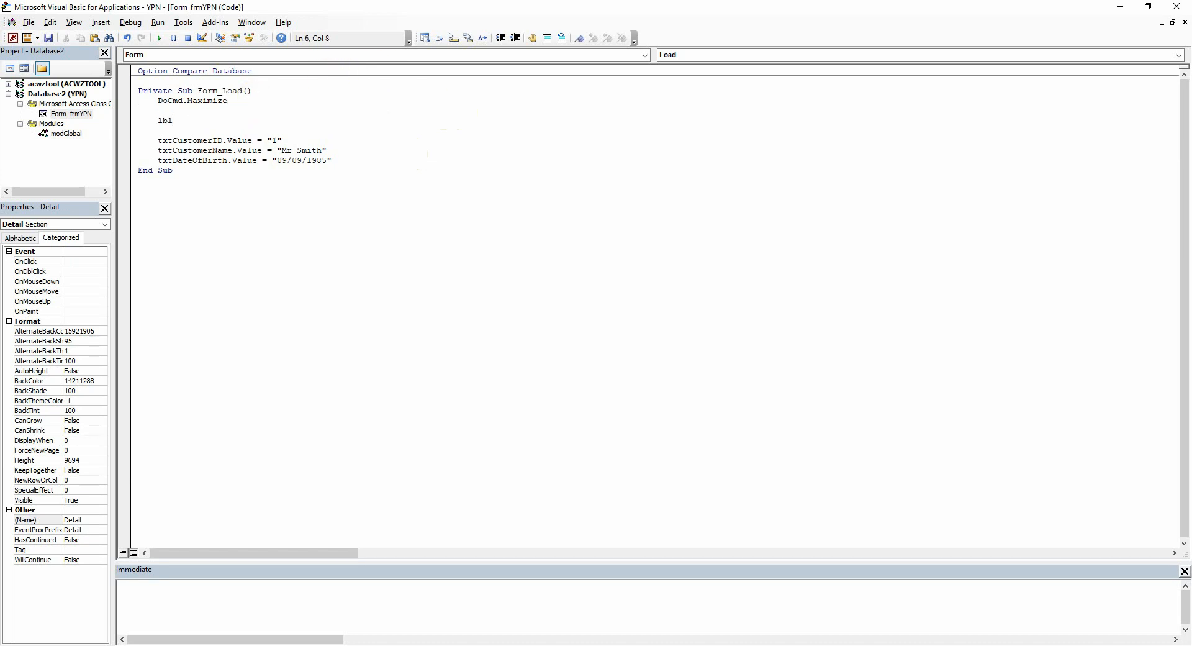
text(version.ca)
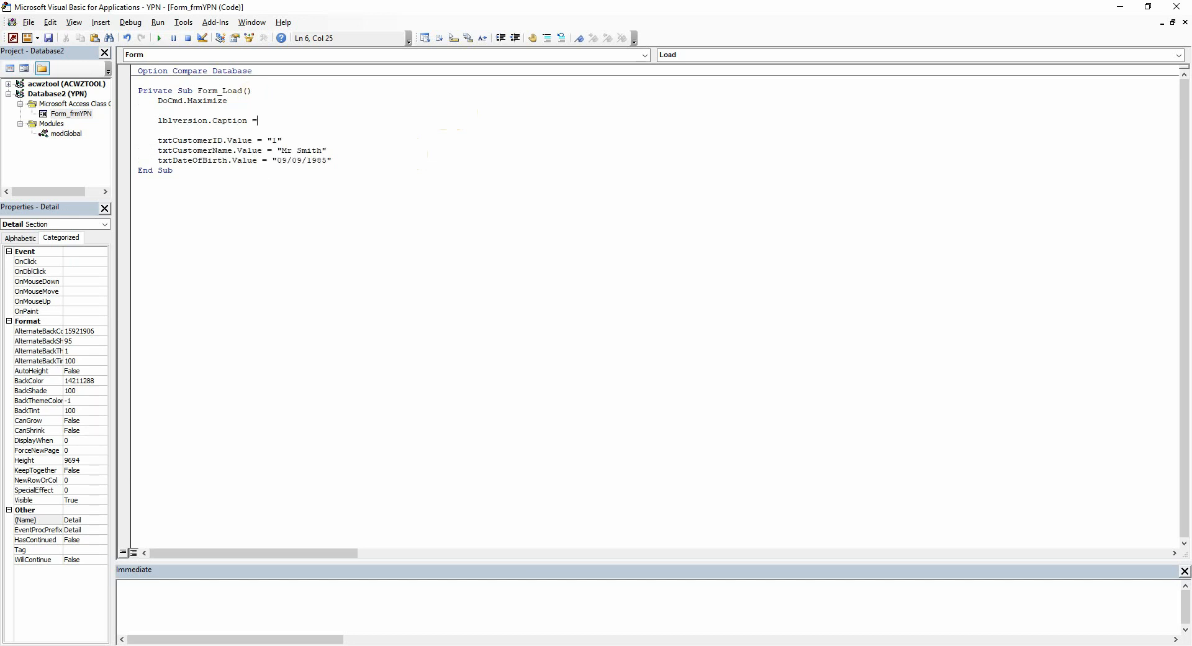
text("Versi)
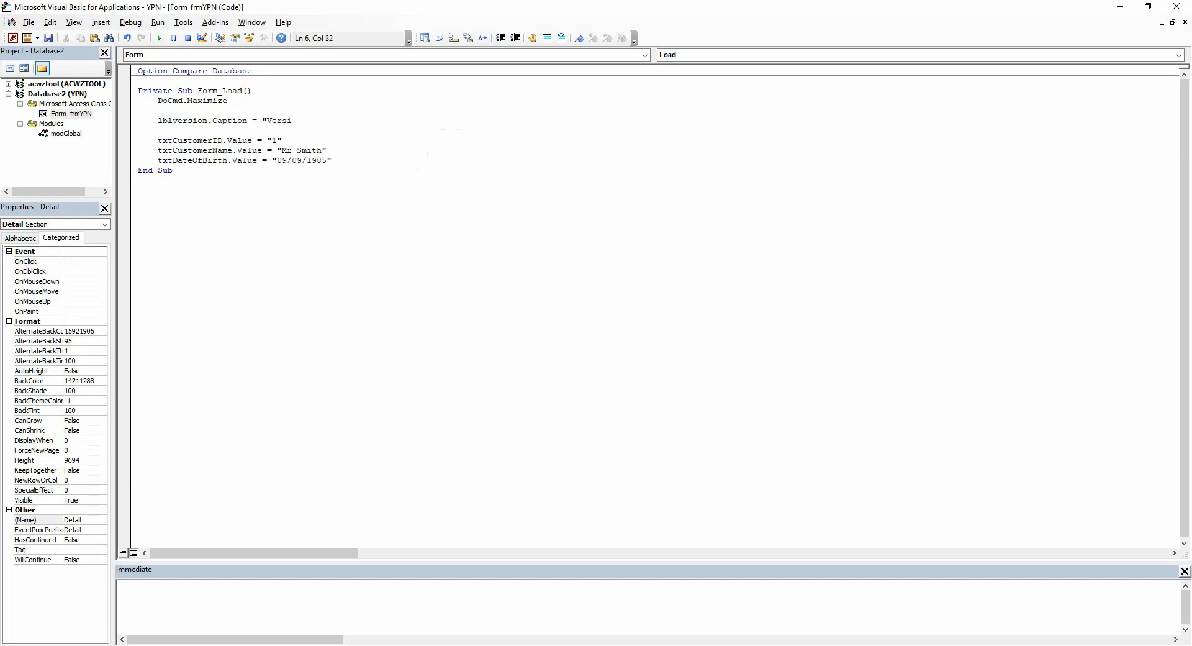
text(on:)
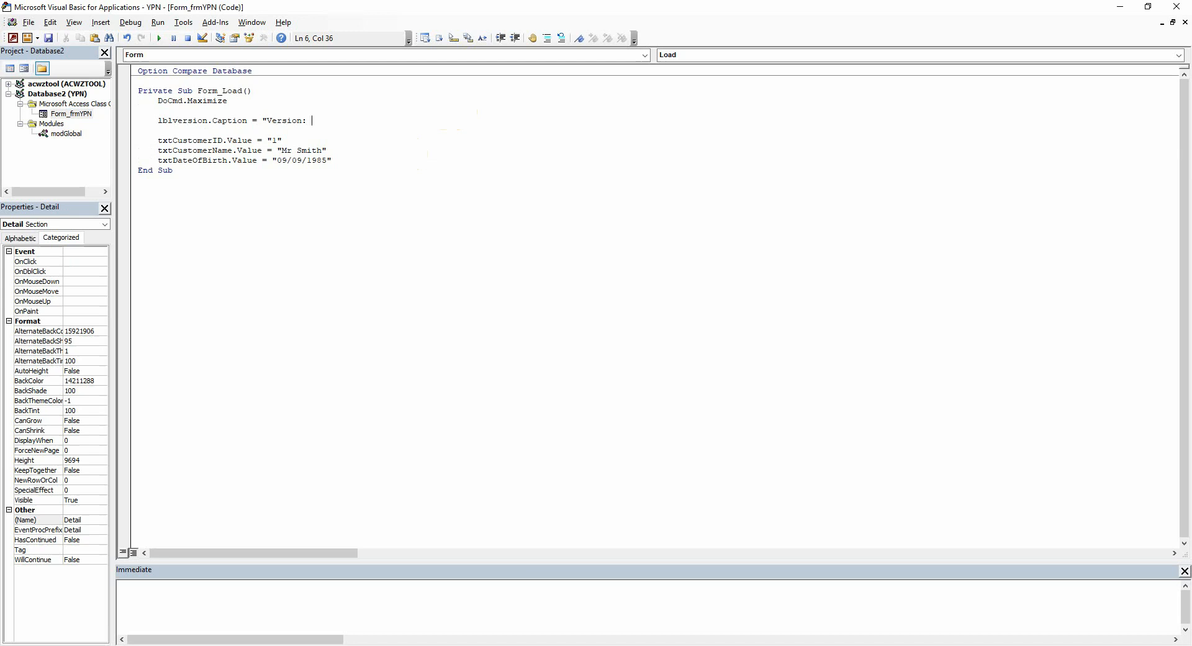
text(")
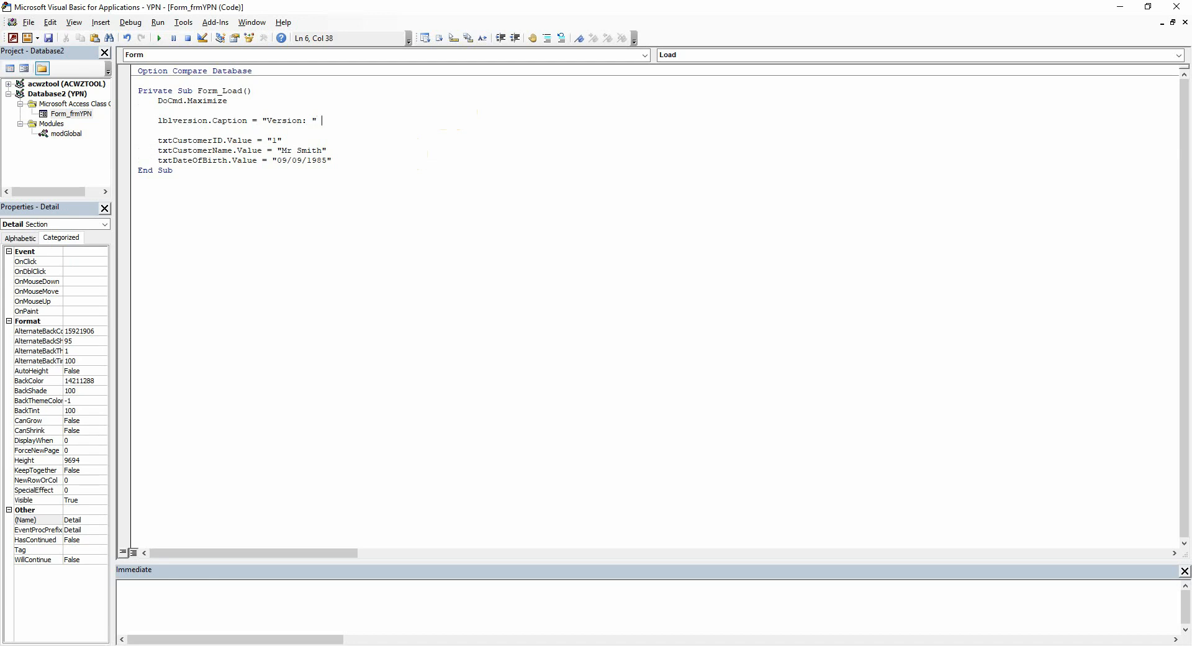
text(& g)
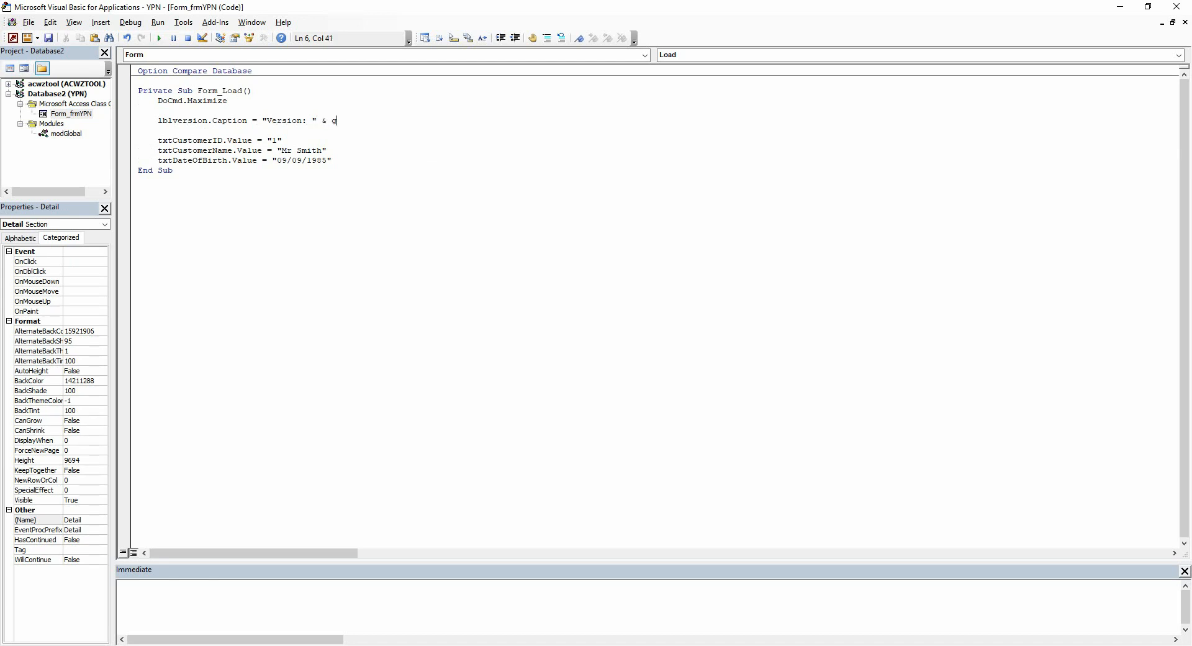
text(str)
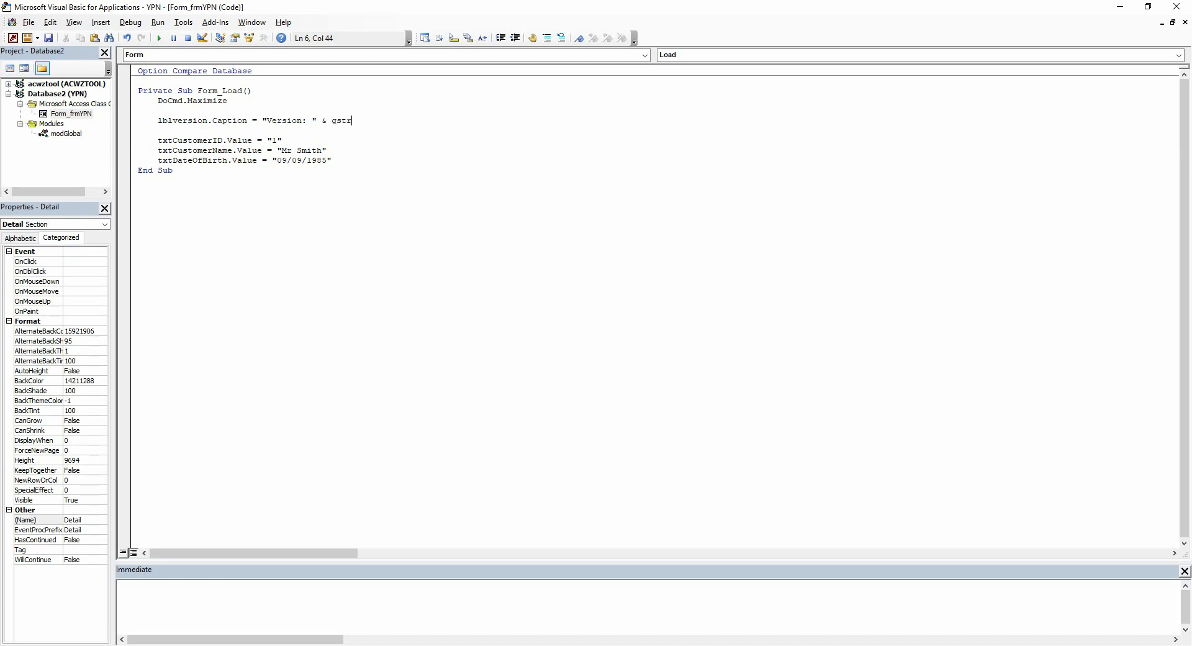
text(version)
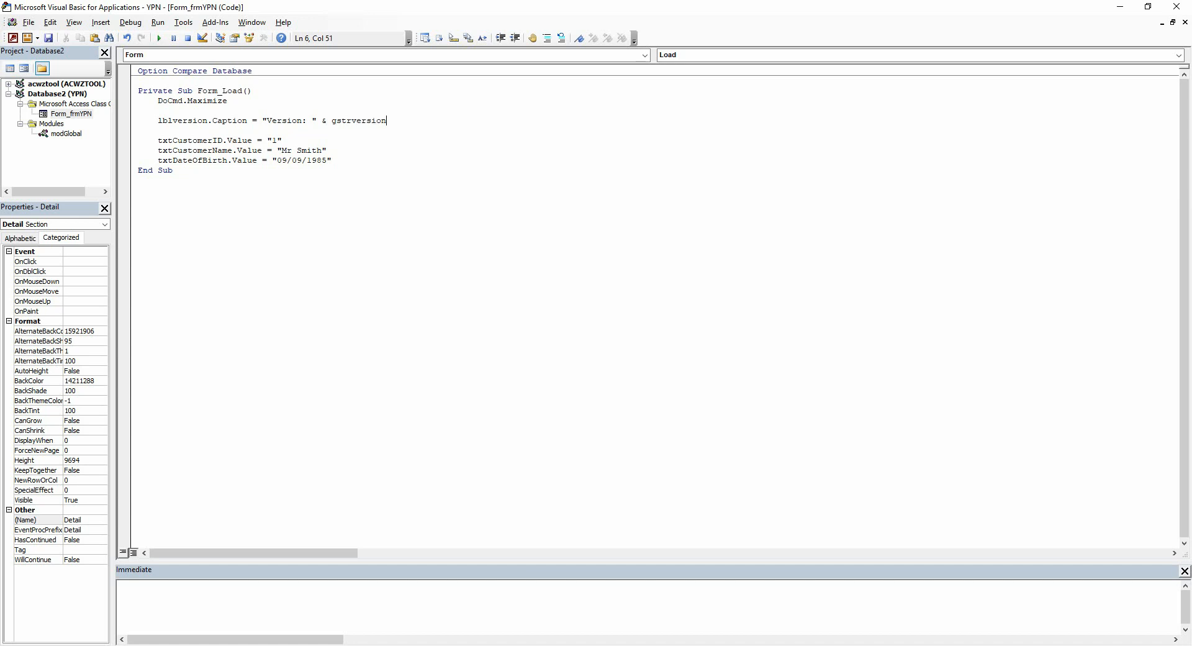
click(130, 22)
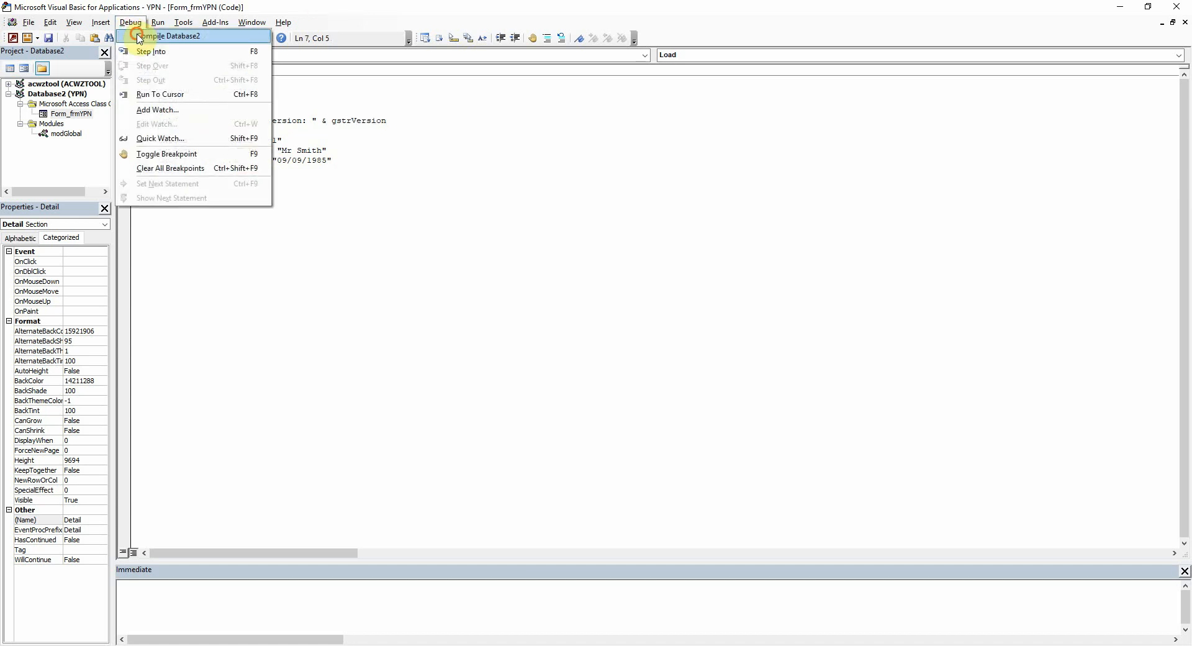
Compile the database and save the form and the module as modGlobal
click(178, 36)
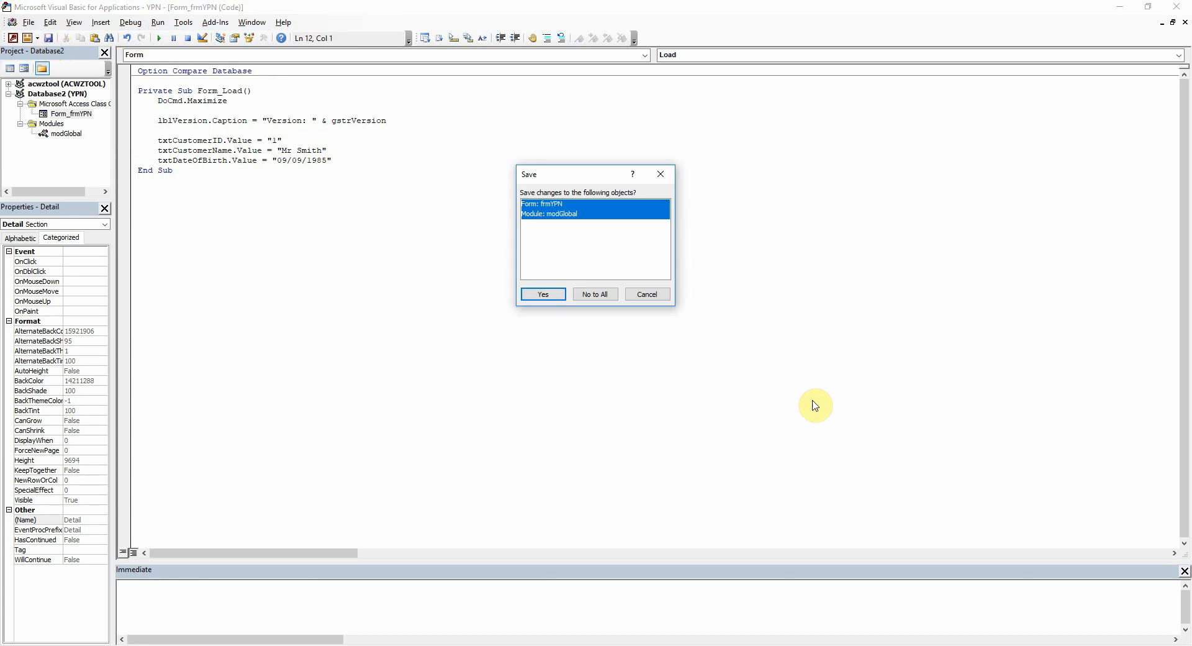
click(543, 294)
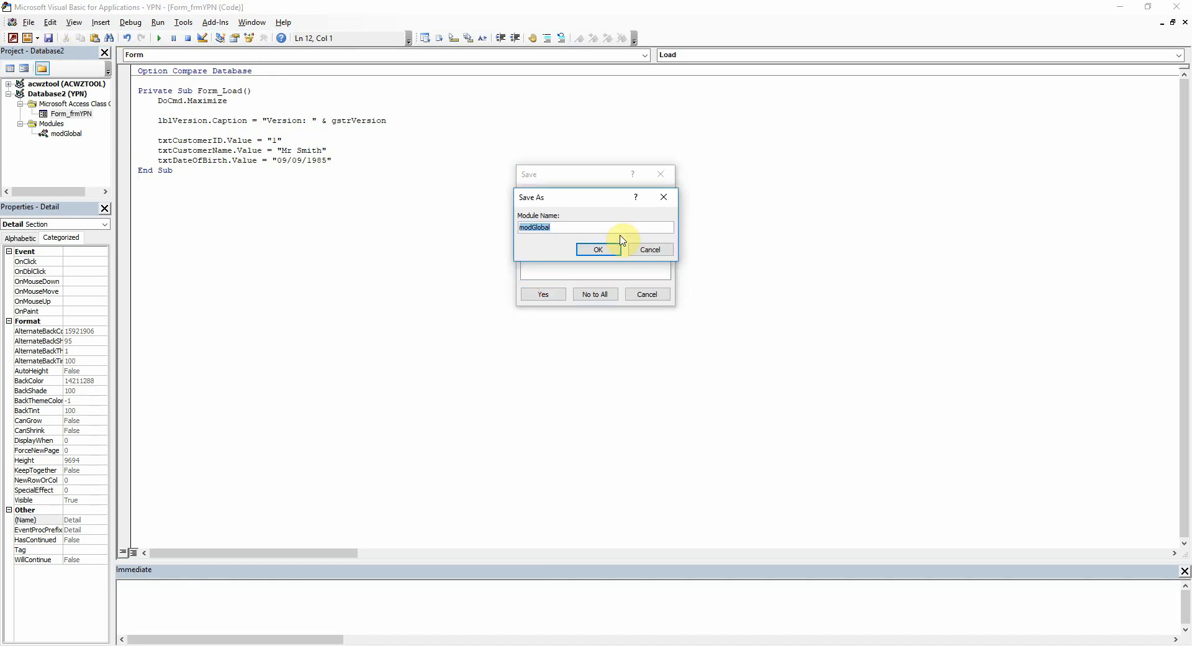
click(597, 250)
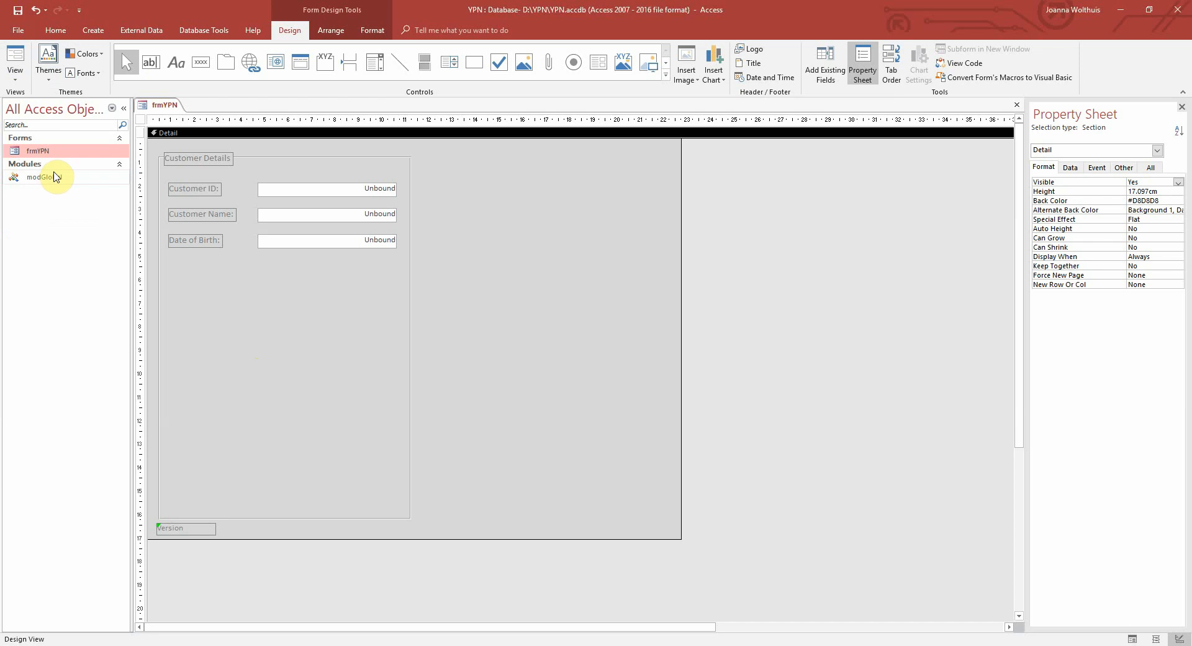
mouse_move(61, 162)
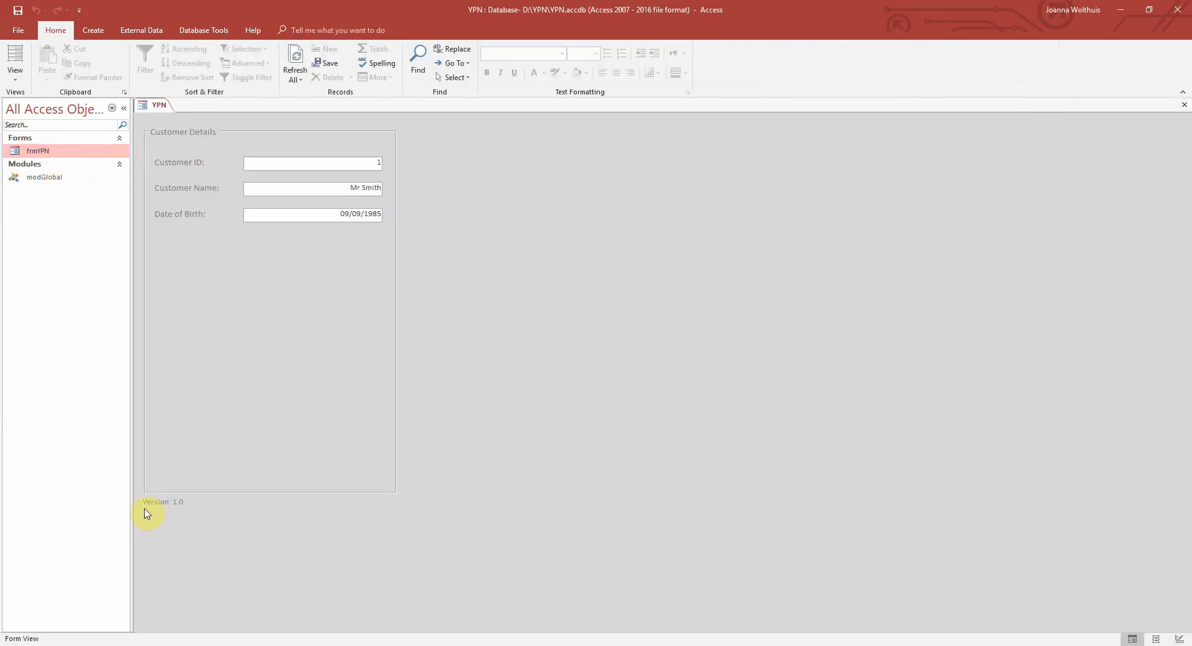
mouse_move(197, 511)
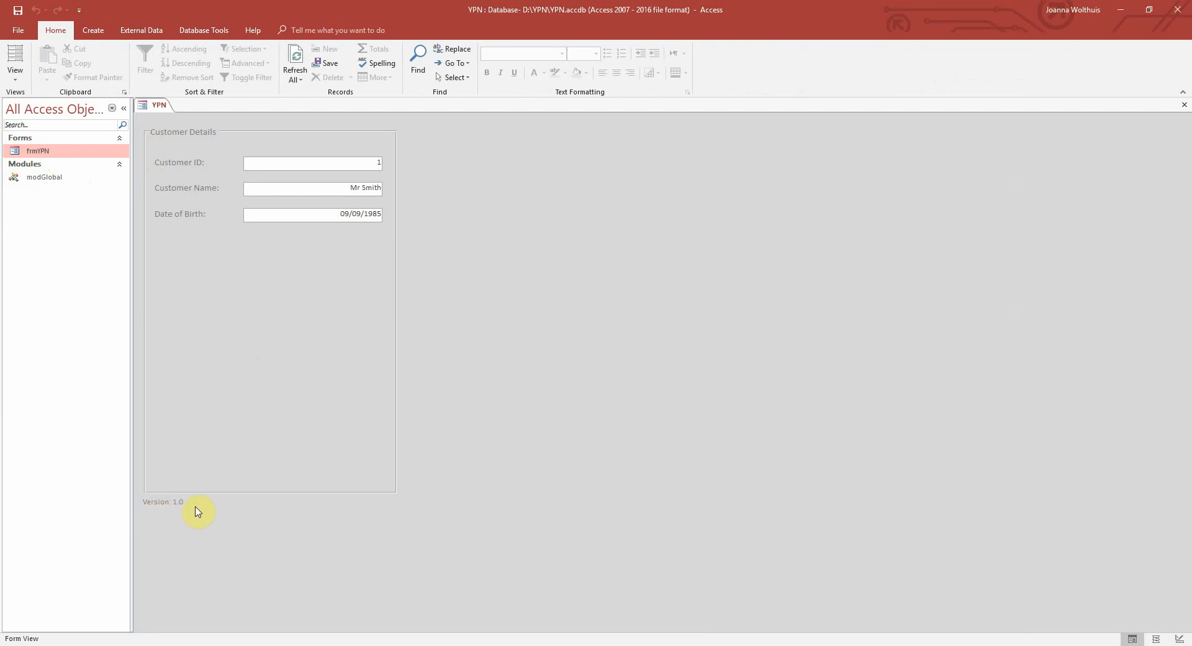
mouse_move(214, 510)
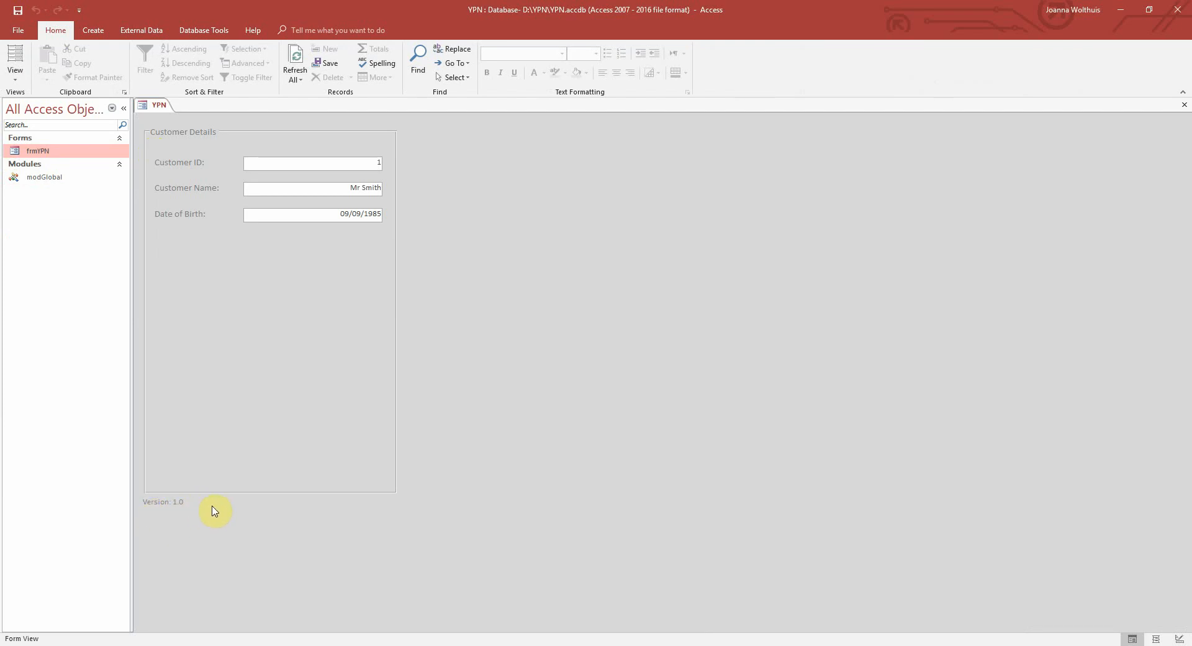